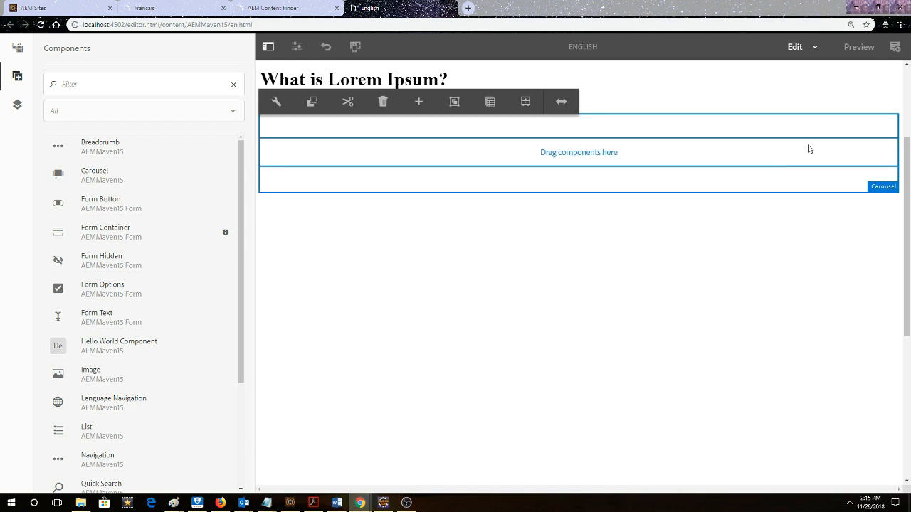
mouse_move(809, 198)
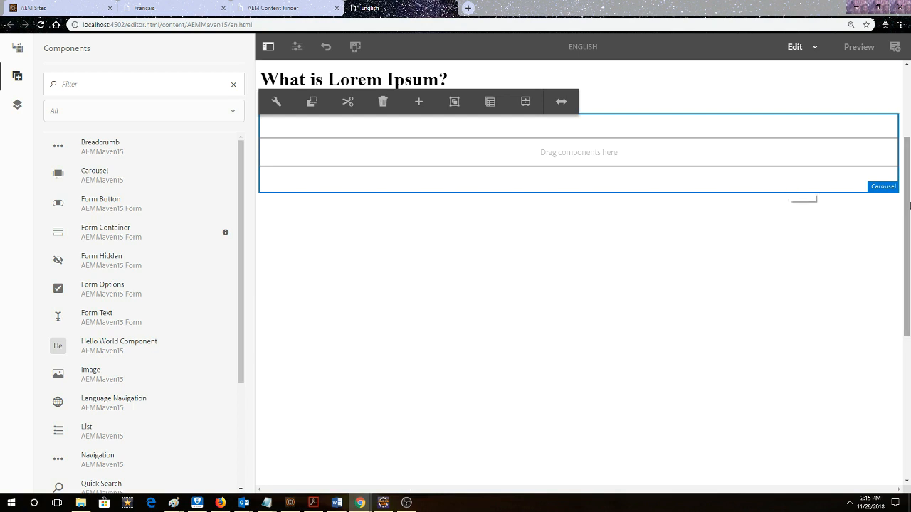
mouse_move(883, 192)
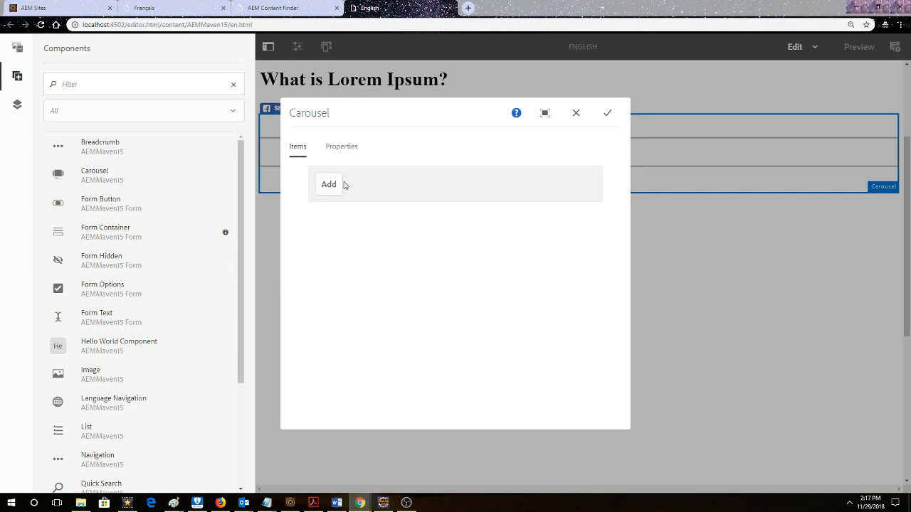
- Dismiss the carousel's component list and browse down through the image assets library
left_click(327, 185)
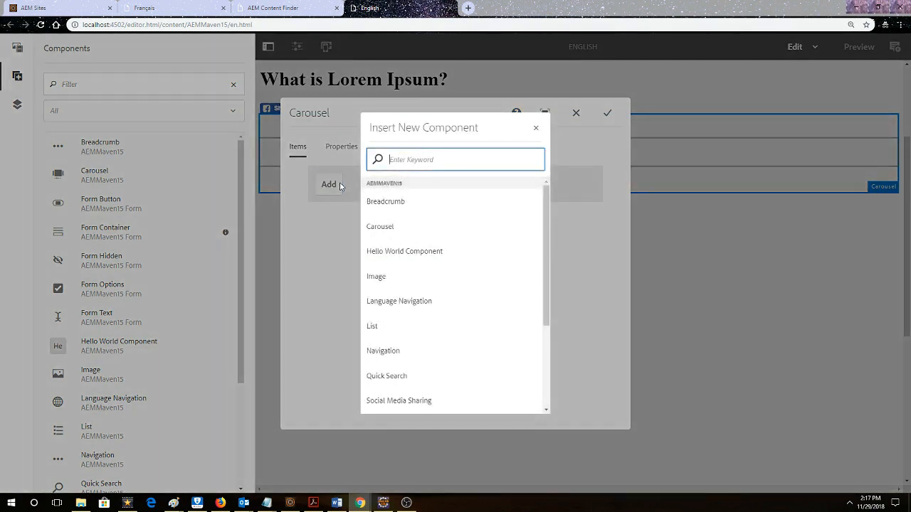
mouse_move(453, 350)
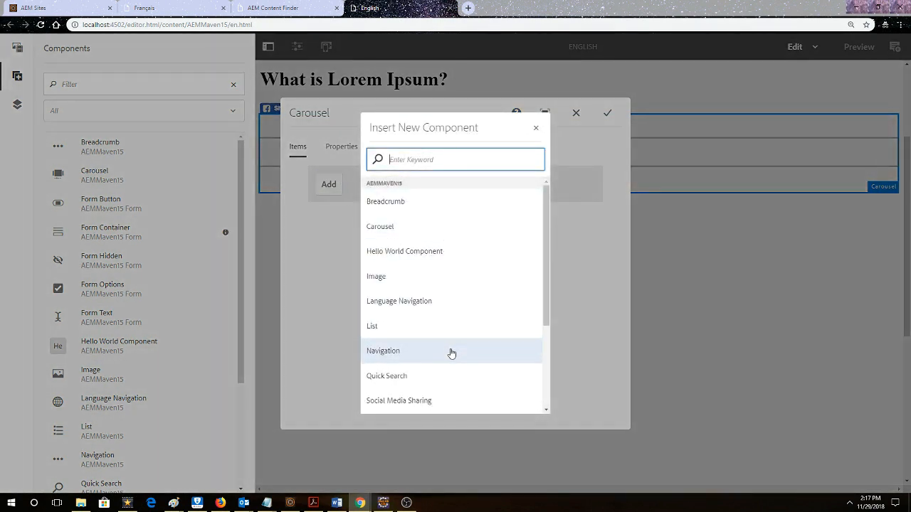
mouse_move(552, 139)
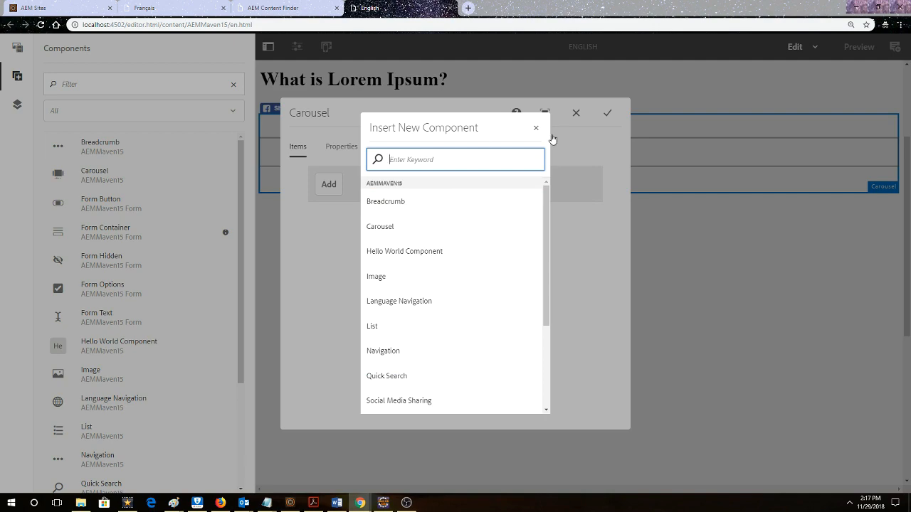
left_click(535, 128)
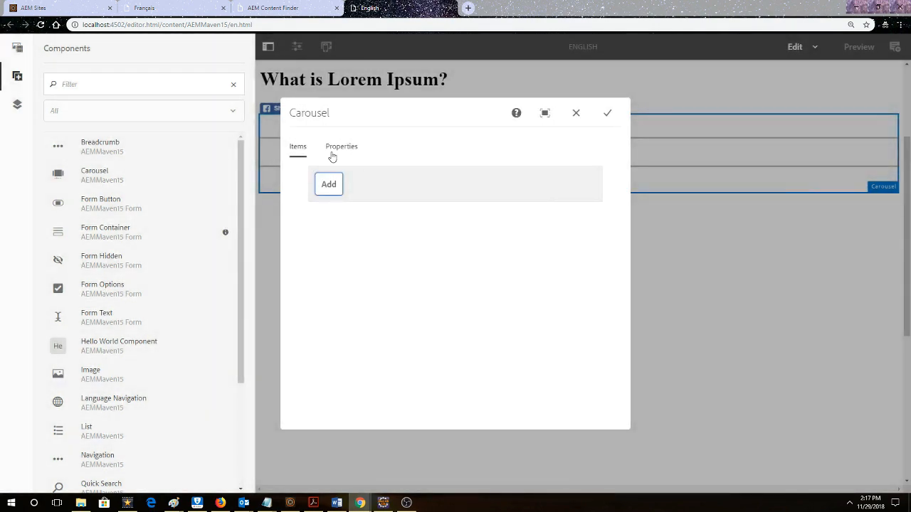
mouse_move(438, 171)
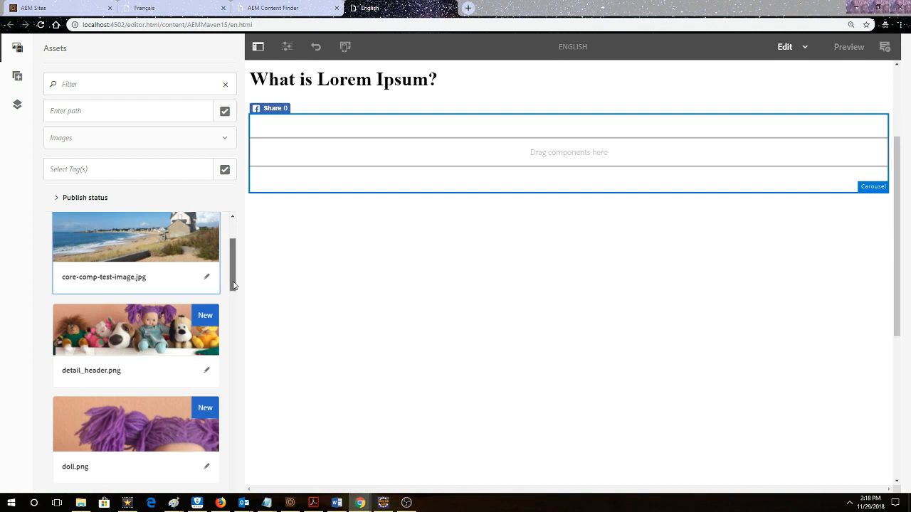
scroll("down", 3)
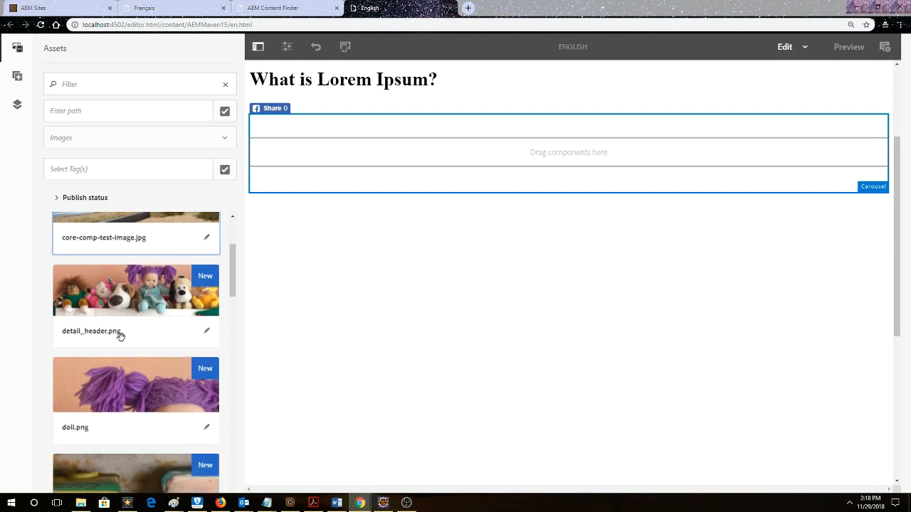
scroll("down", 3)
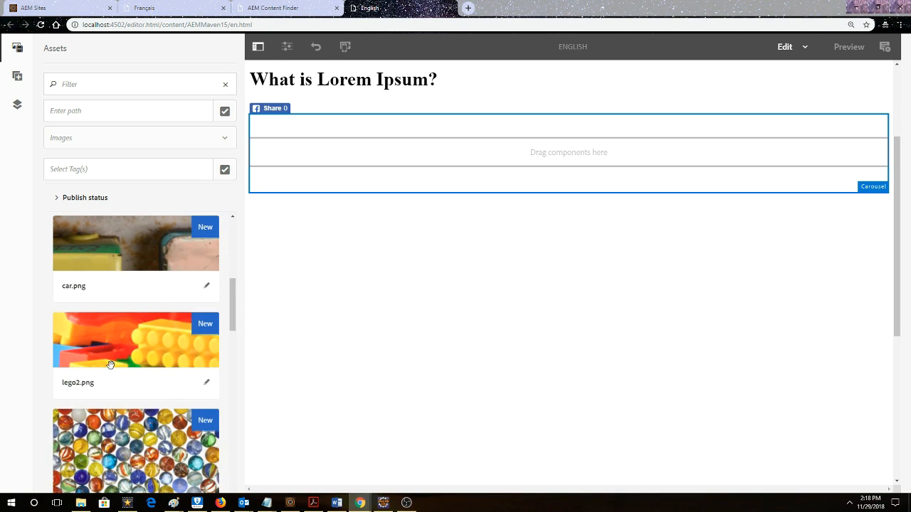
scroll("down", 3)
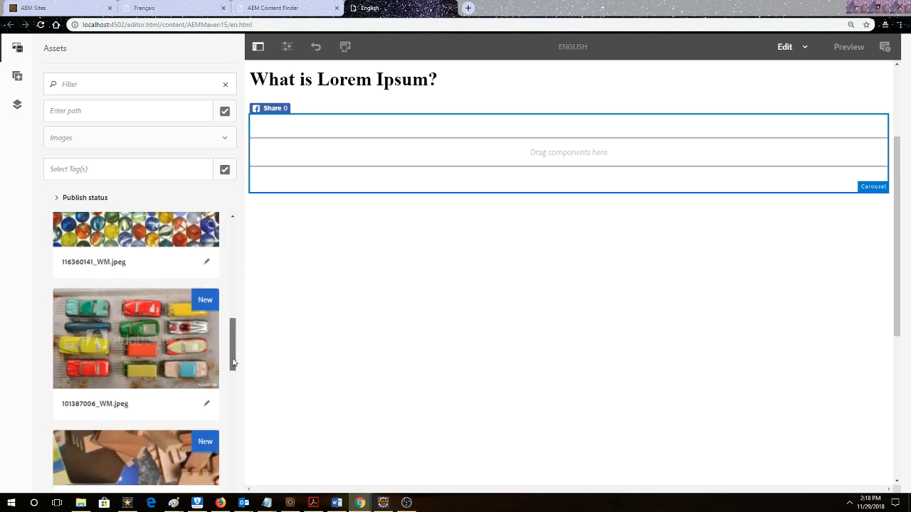
scroll("down", 3)
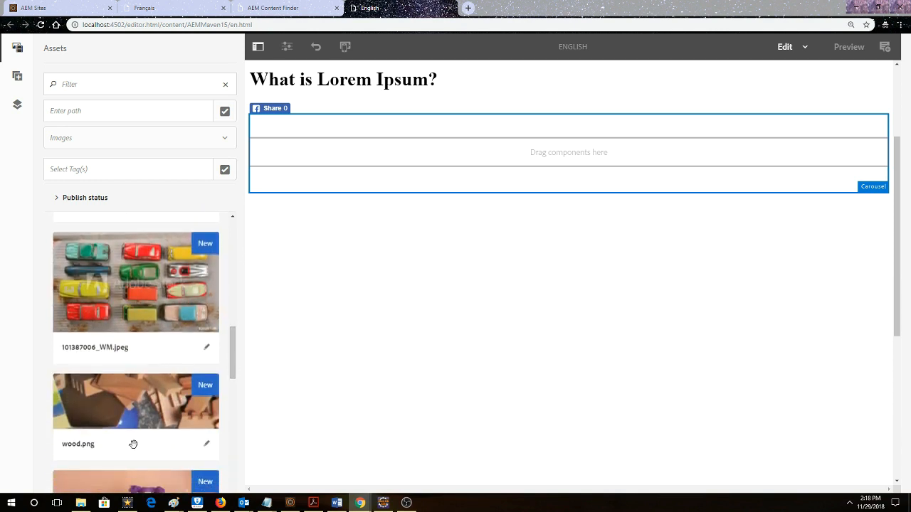
mouse_move(416, 464)
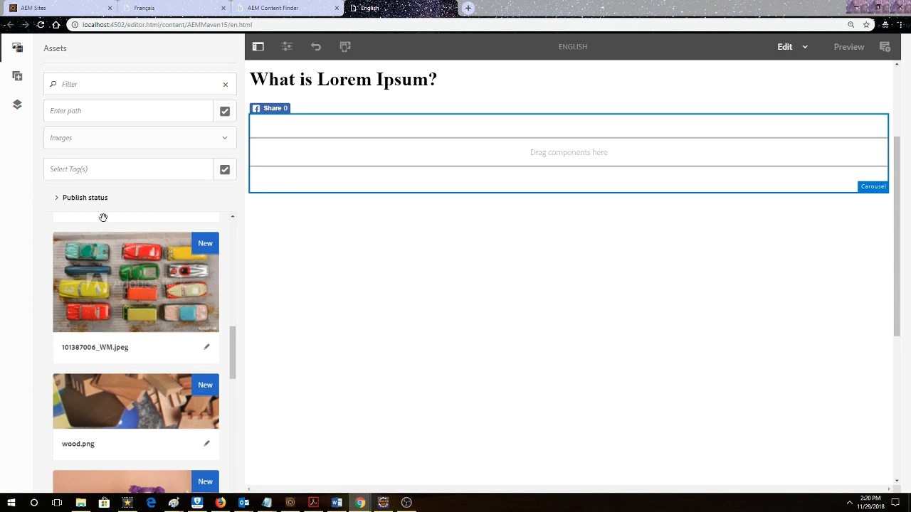
- Drag an Image component from the Components panel into the carousel as its first slide
left_click(17, 77)
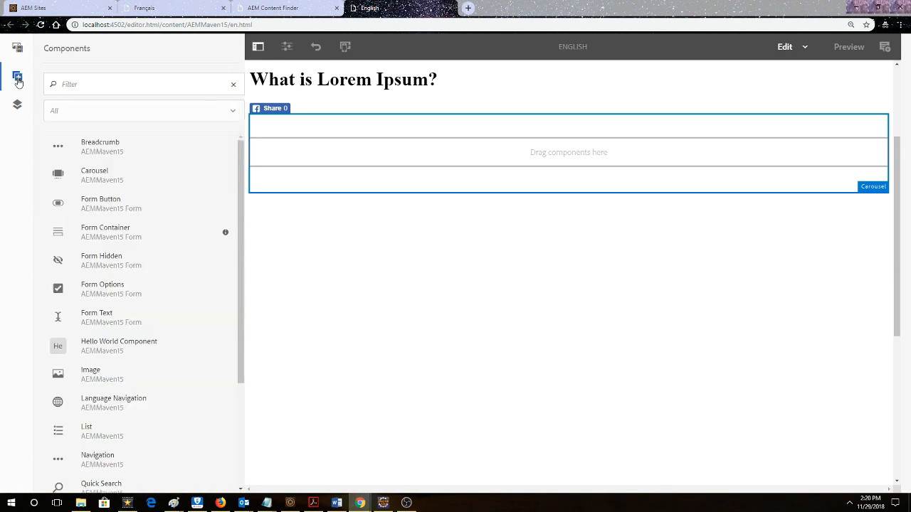
mouse_move(162, 390)
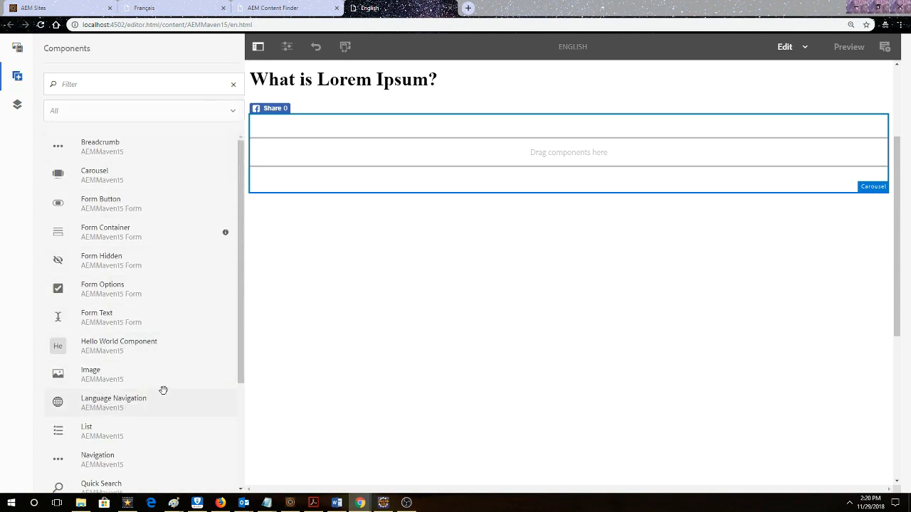
mouse_move(239, 373)
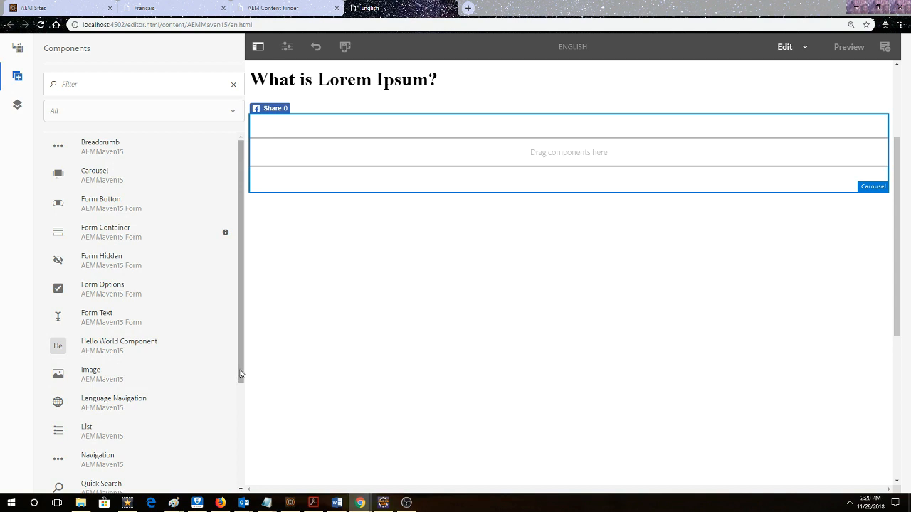
scroll("down", 3)
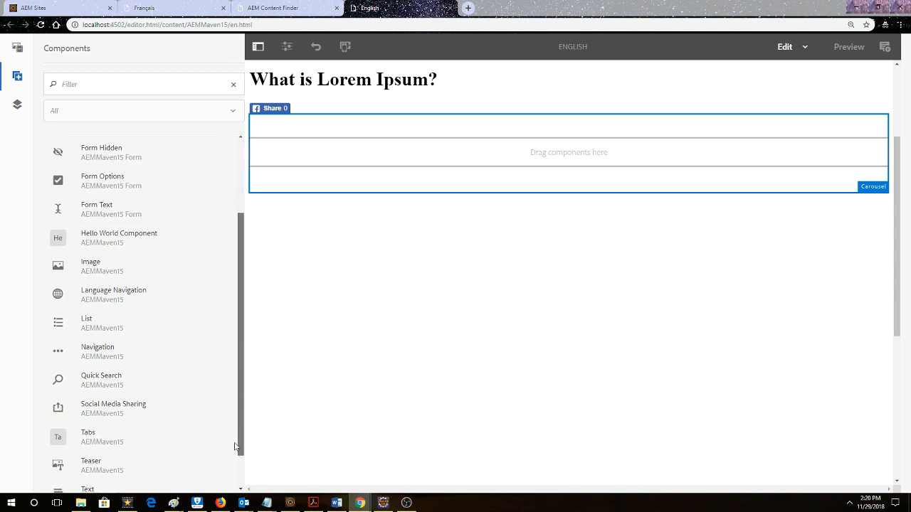
scroll("up", 3)
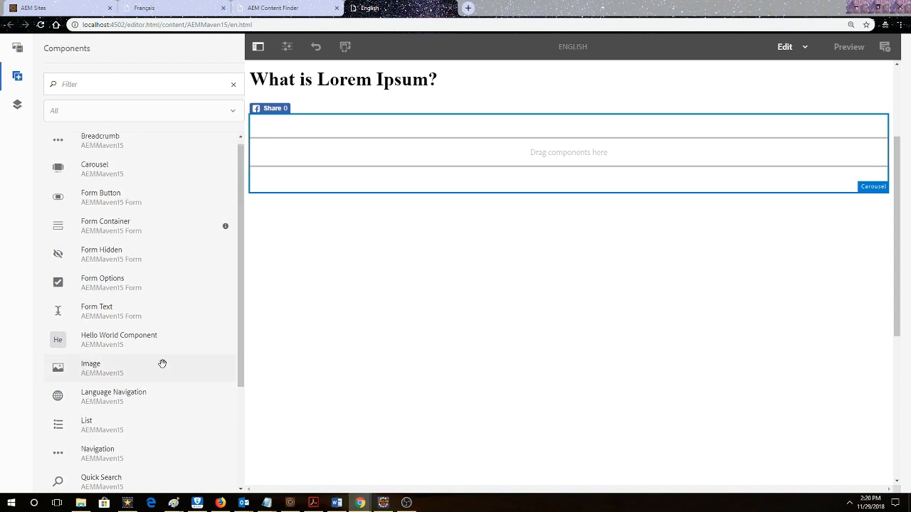
left_click_drag(102, 365, 572, 171)
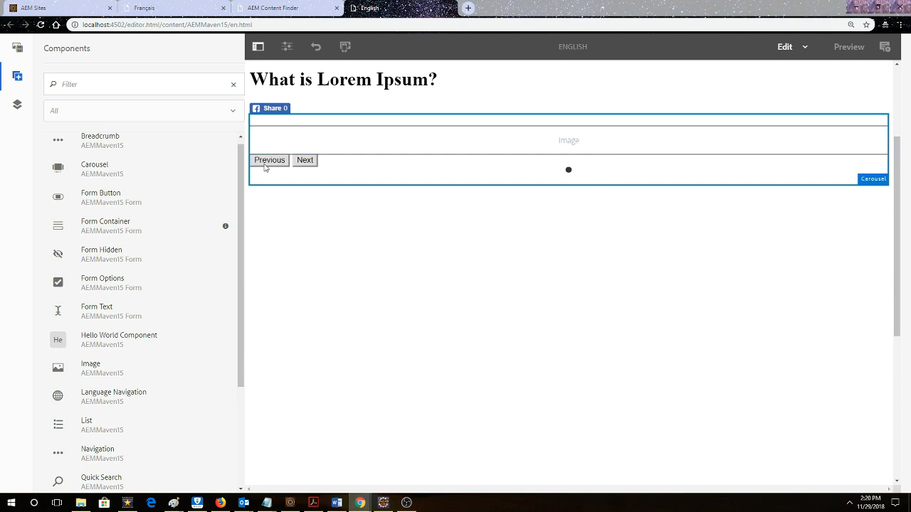
mouse_move(584, 188)
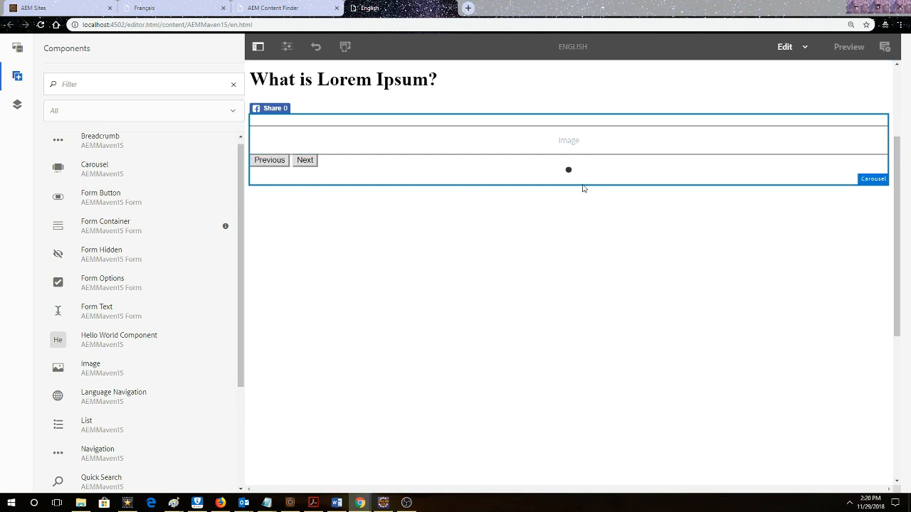
mouse_move(569, 171)
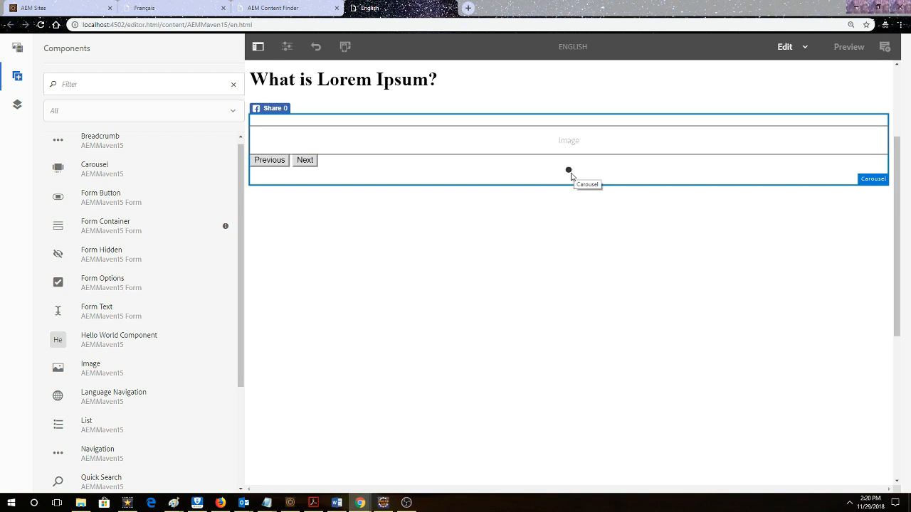
mouse_move(578, 151)
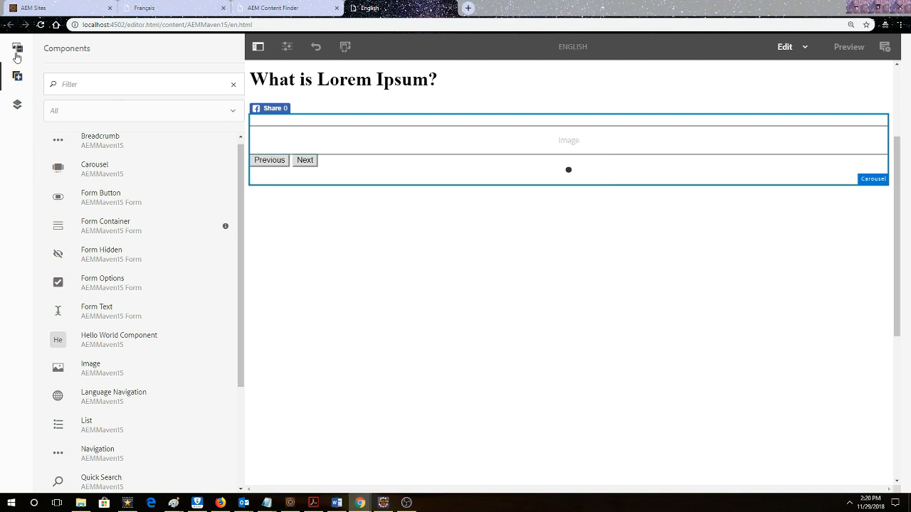
- Drop detail_header.png from the Assets panel onto the carousel's Image slide
left_click(17, 49)
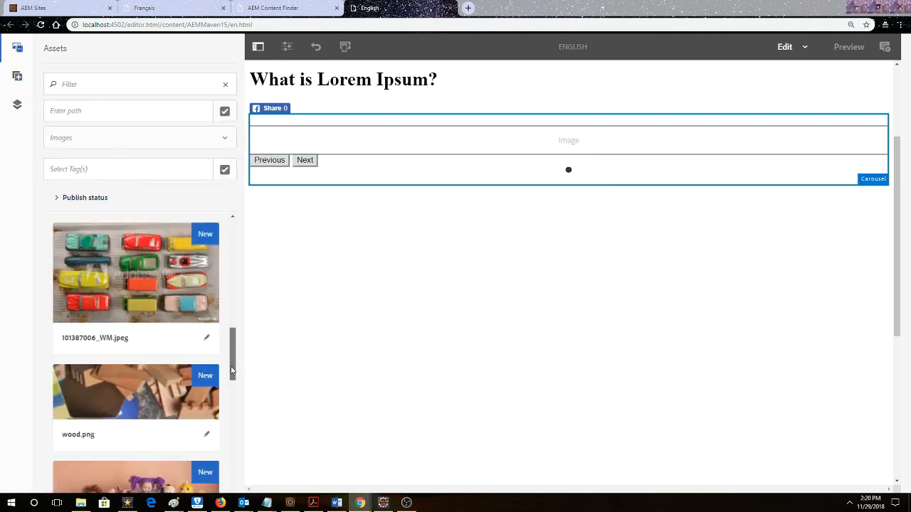
scroll("down", 3)
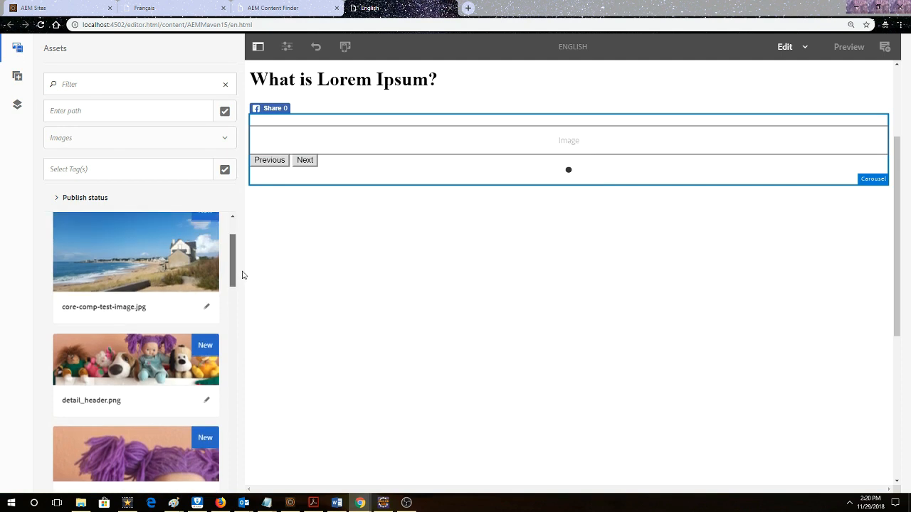
left_click_drag(136, 359, 609, 193)
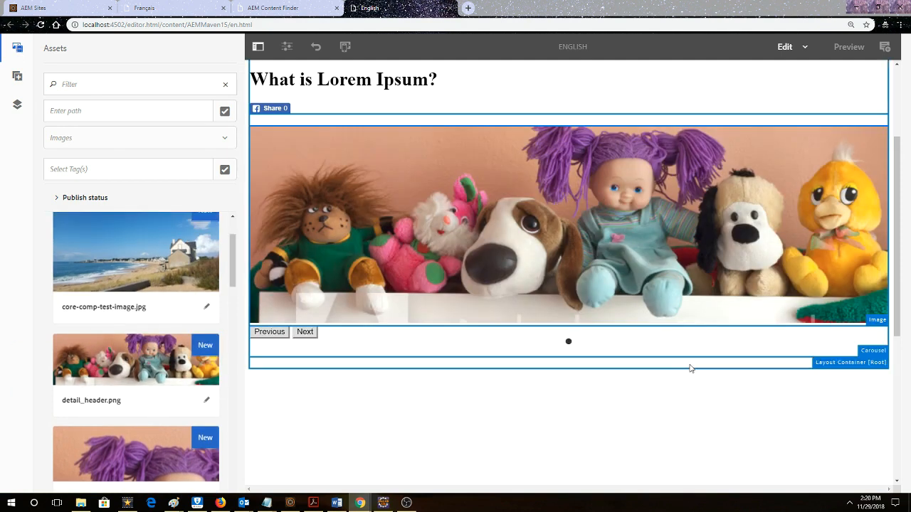
mouse_move(682, 370)
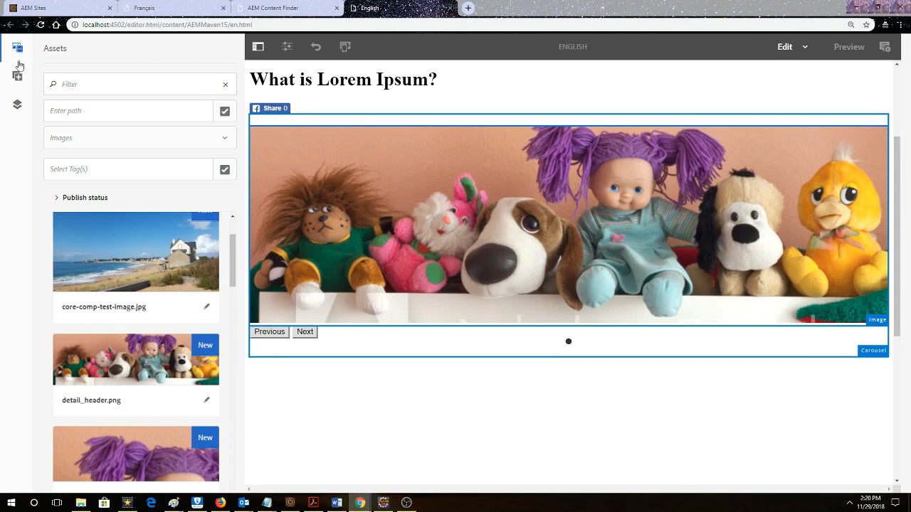
- Switch between the Components and Assets panels to locate lego2.png for the next slide
left_click(17, 75)
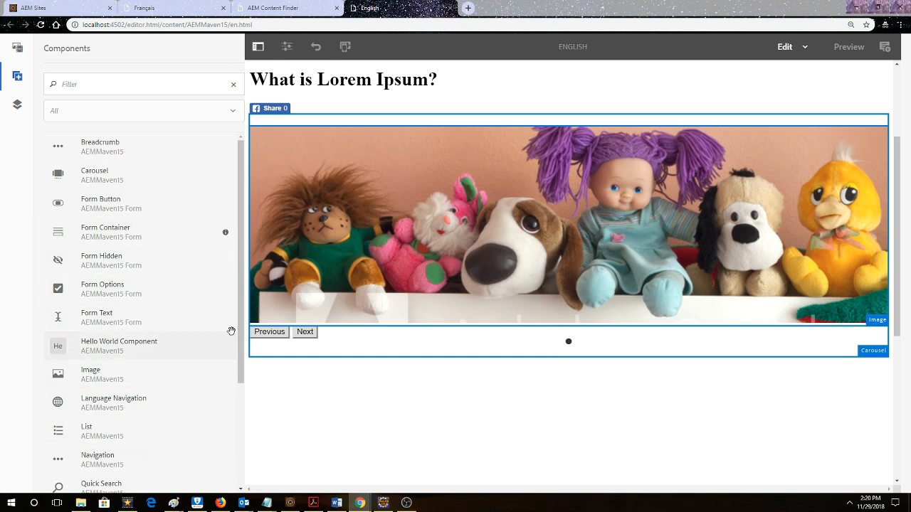
mouse_move(245, 289)
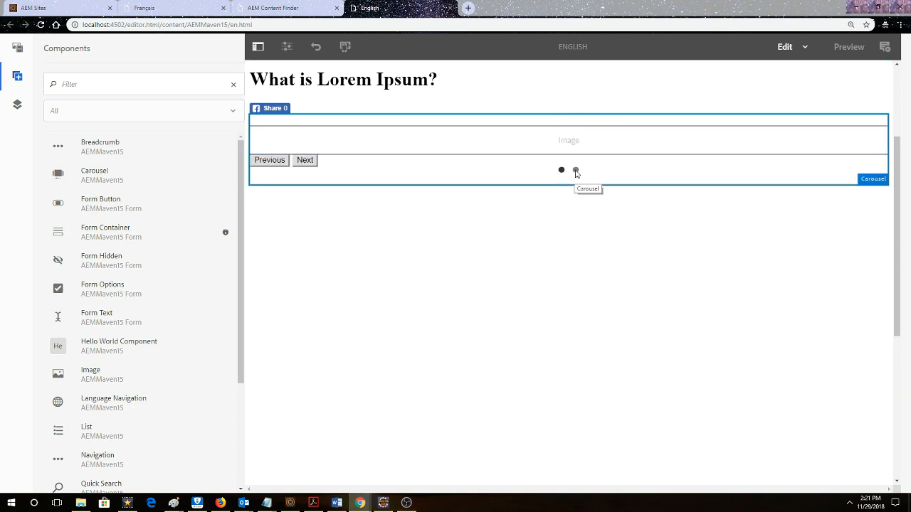
mouse_move(405, 174)
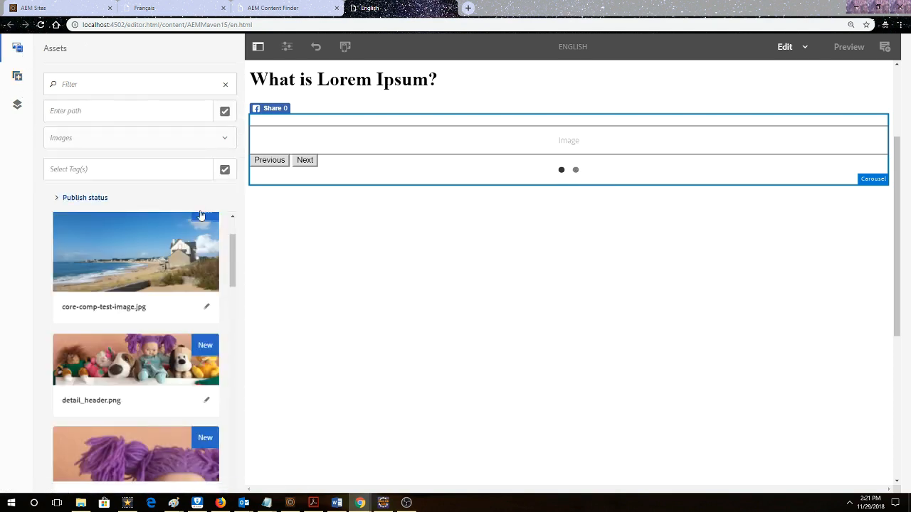
scroll("down", 3)
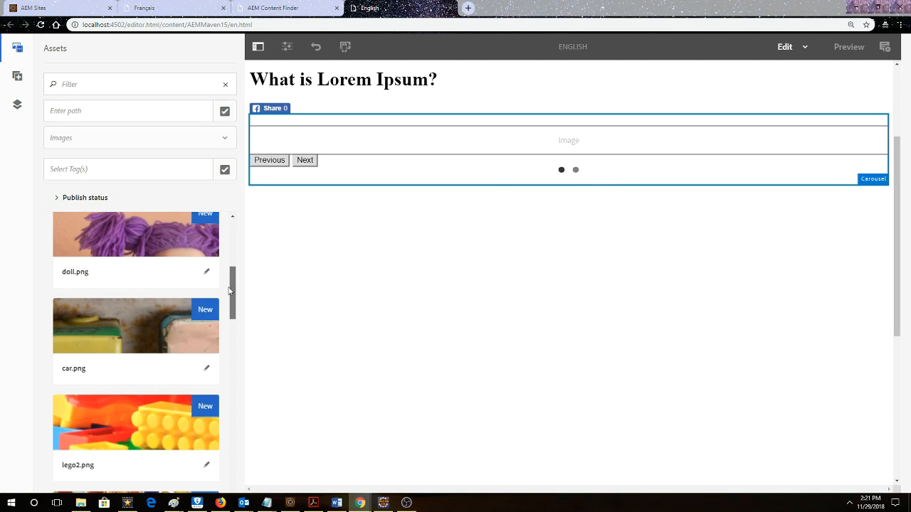
scroll("down", 3)
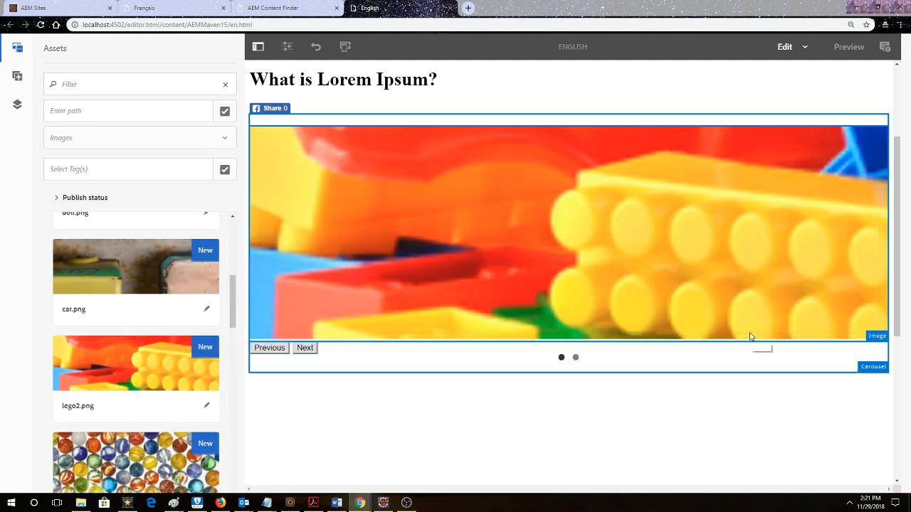
mouse_move(196, 324)
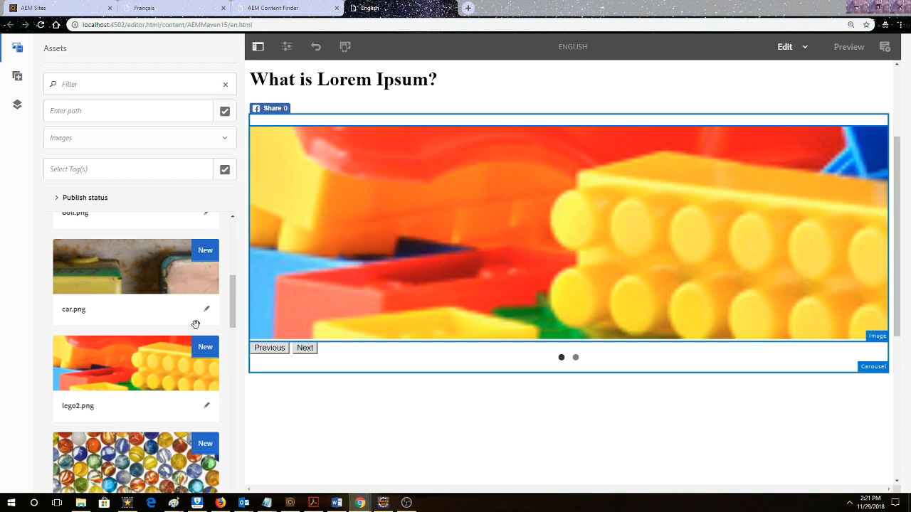
left_click(18, 75)
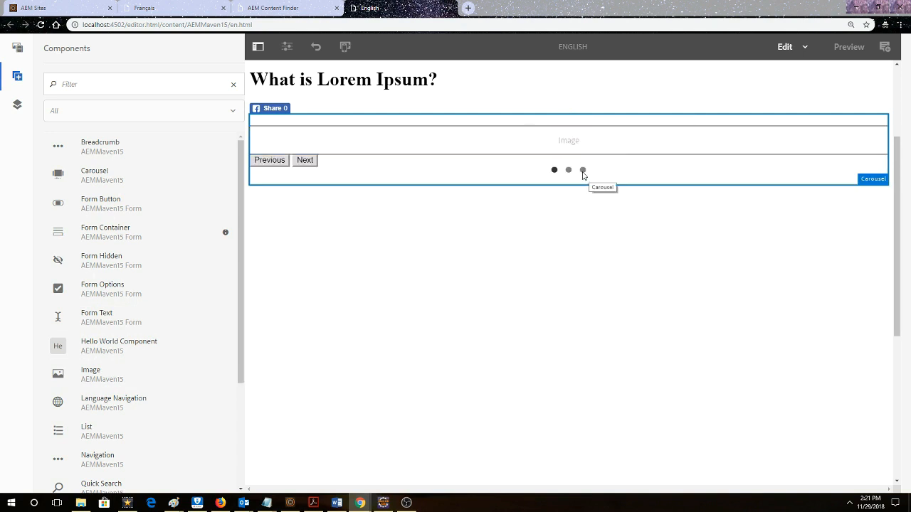
mouse_move(17, 108)
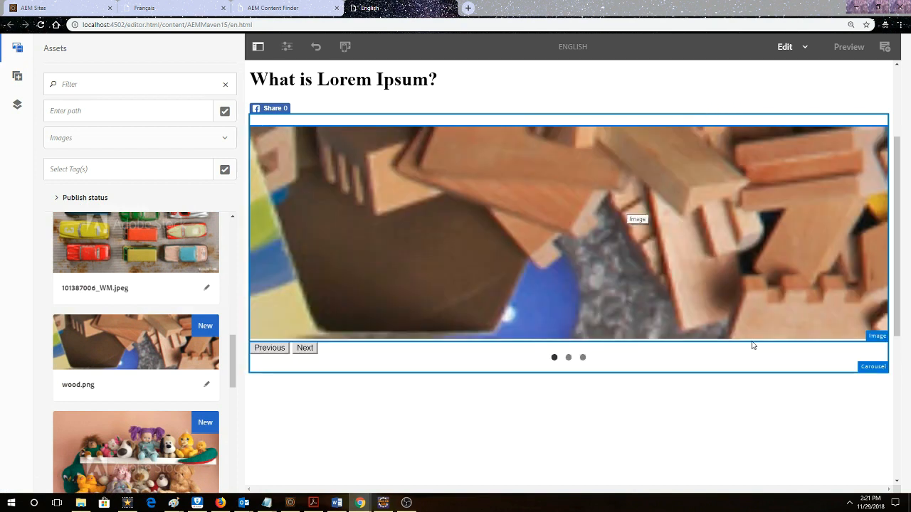
mouse_move(605, 299)
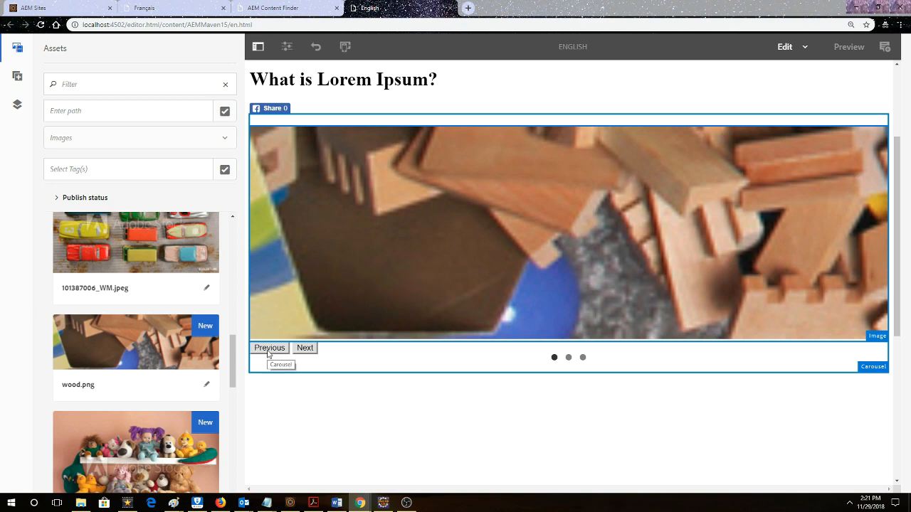
left_click(568, 228)
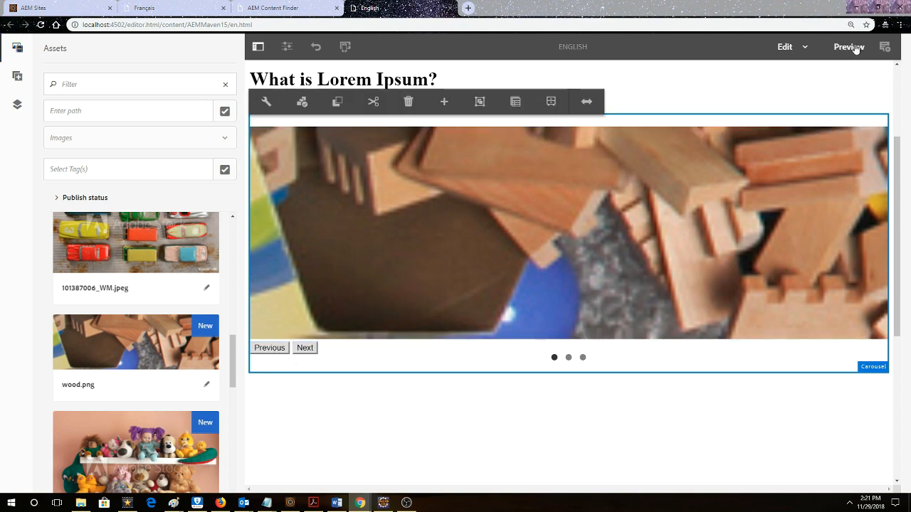
left_click(848, 46)
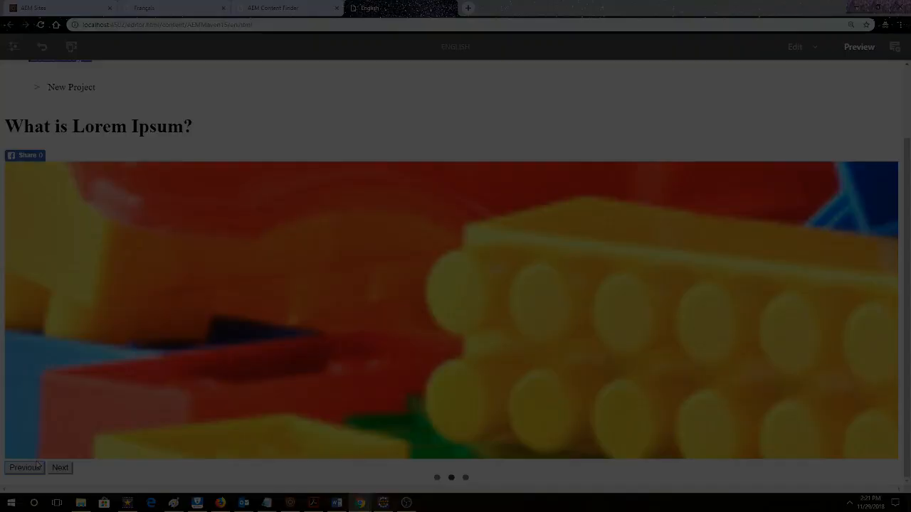
left_click(18, 48)
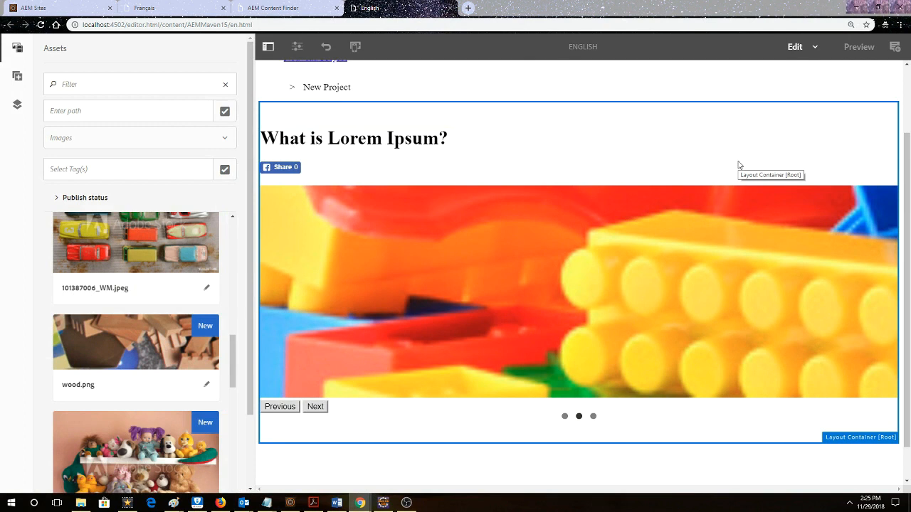
mouse_move(729, 191)
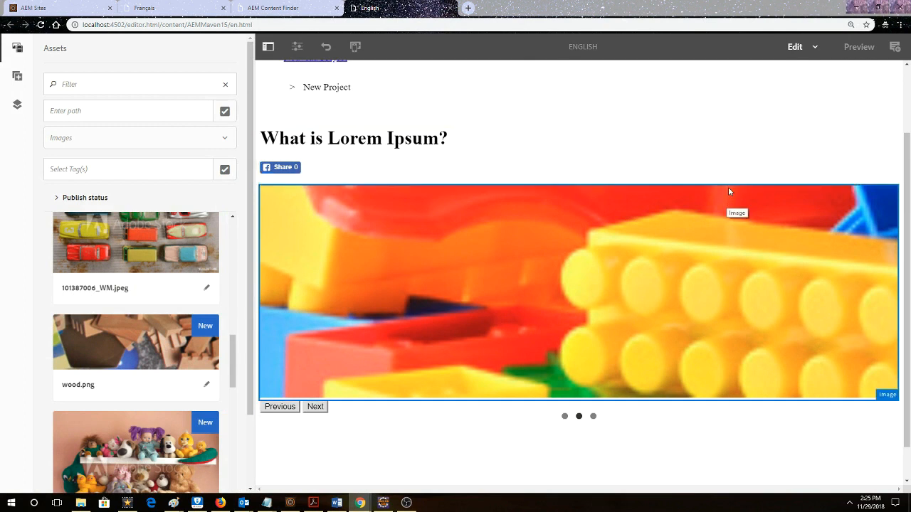
- Reorder the three image items in the Carousel dialog and confirm the new order
left_click(578, 292)
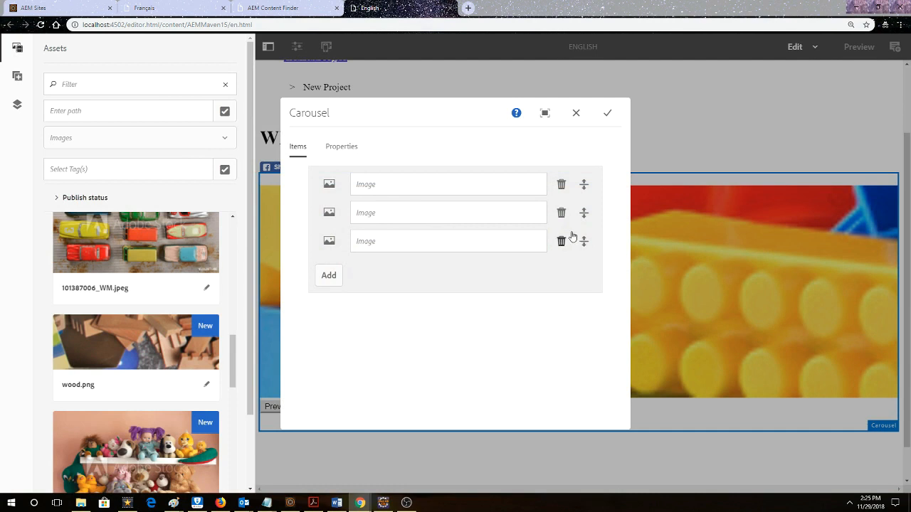
mouse_move(584, 245)
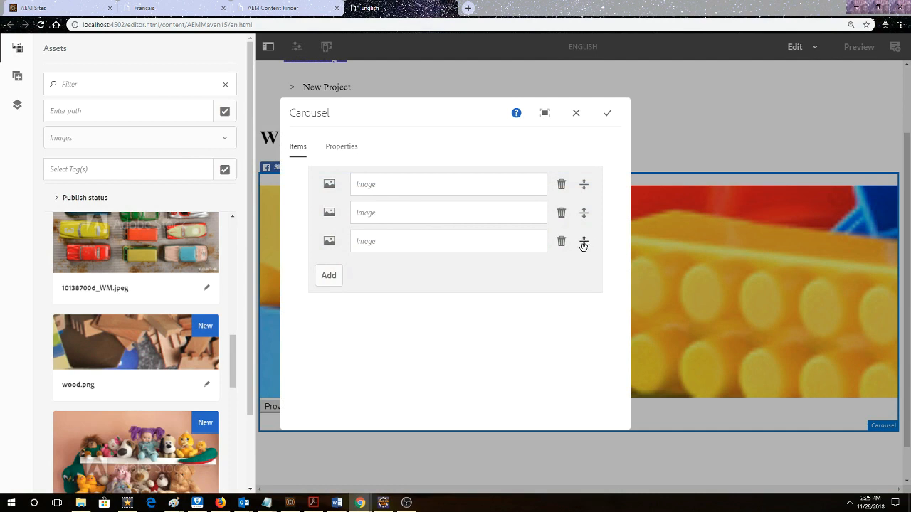
mouse_move(583, 183)
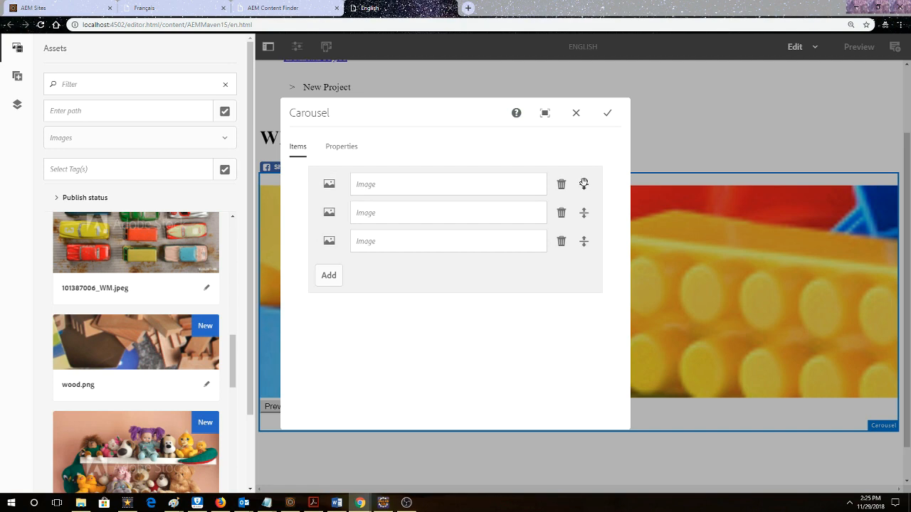
left_click(606, 112)
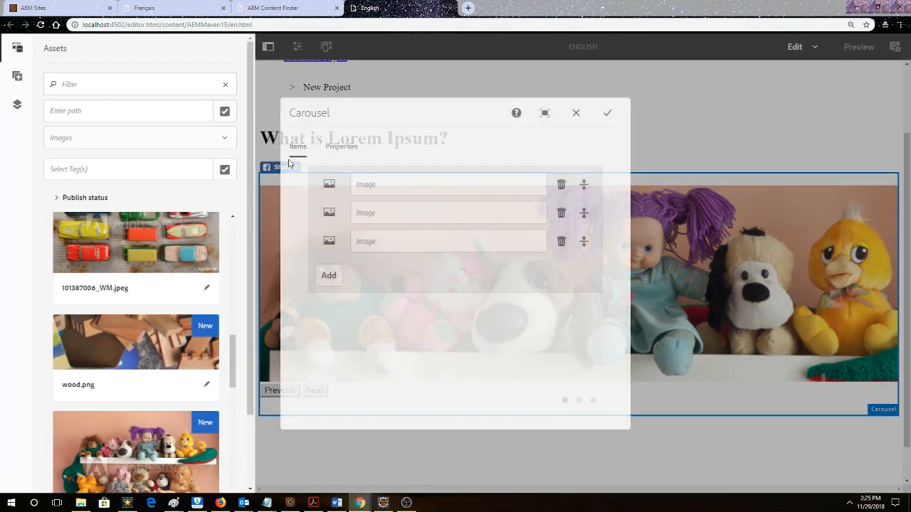
- Enable automatic slide transitions with a 2000 ms delay and save the carousel settings
left_click(342, 147)
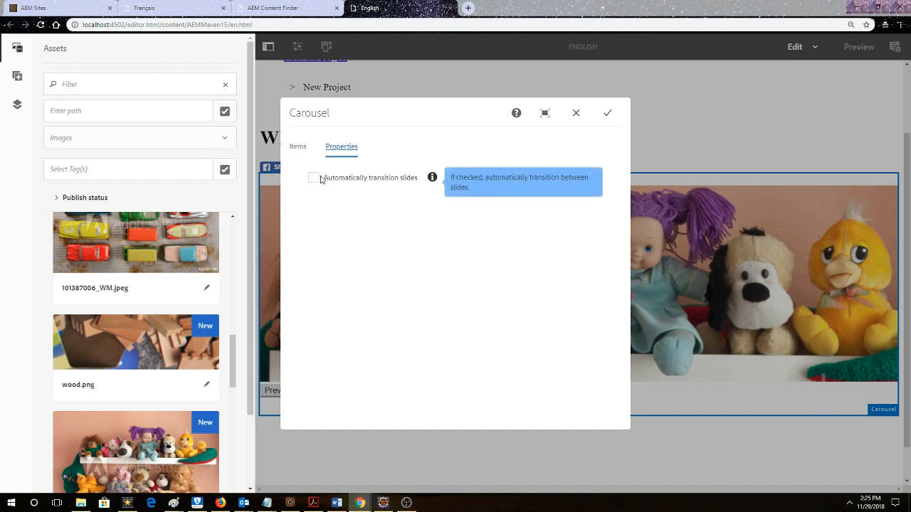
mouse_move(319, 182)
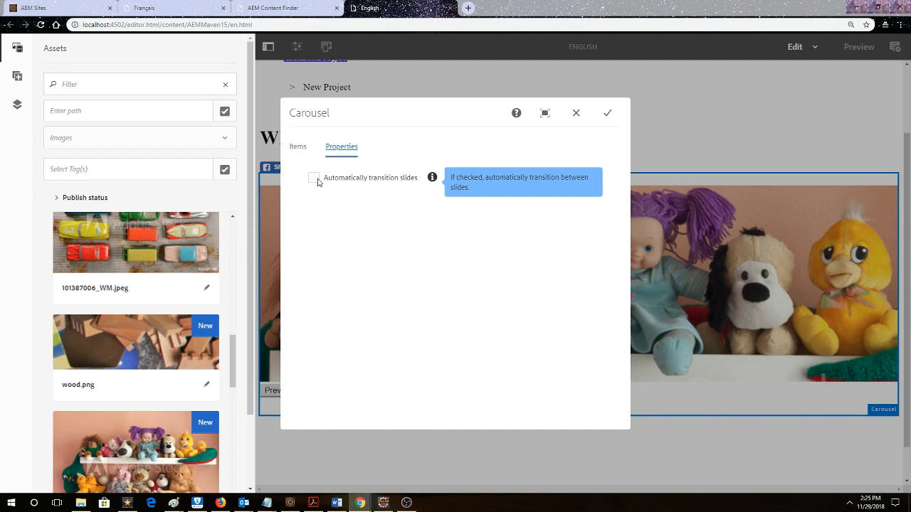
left_click(313, 177)
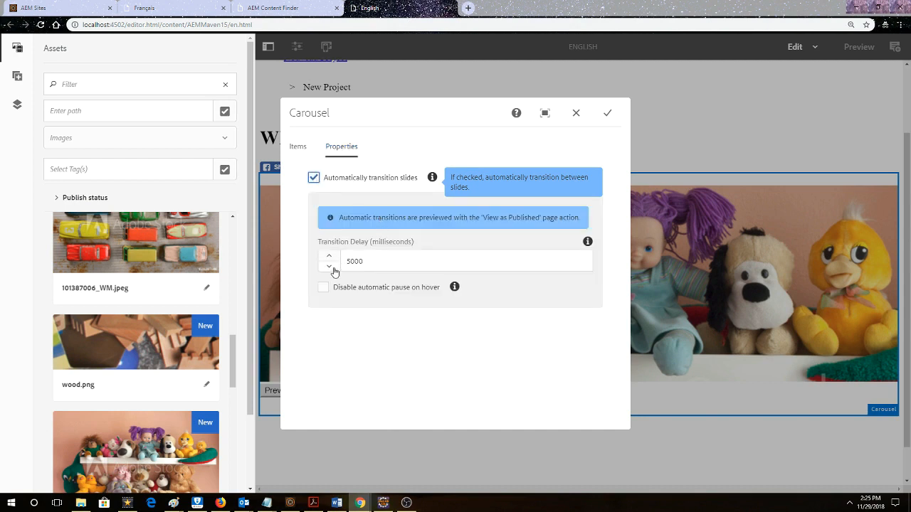
left_click(327, 266)
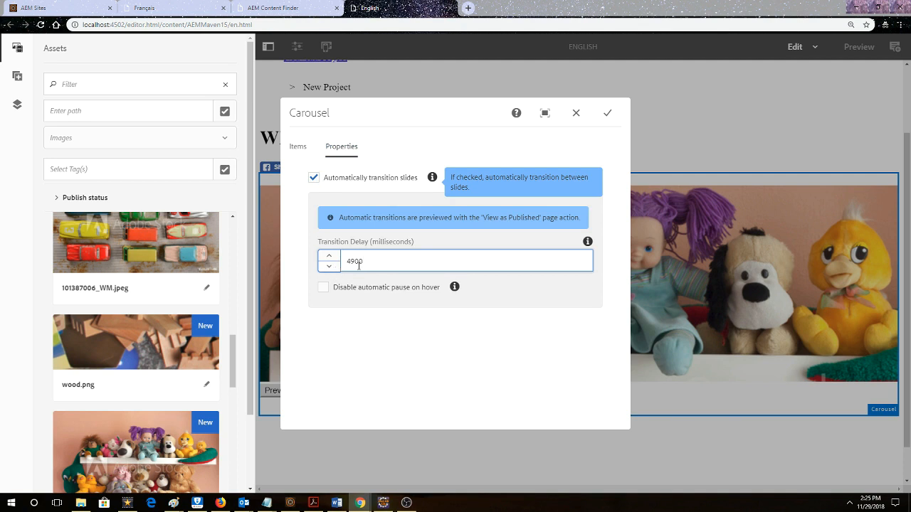
left_click(329, 255)
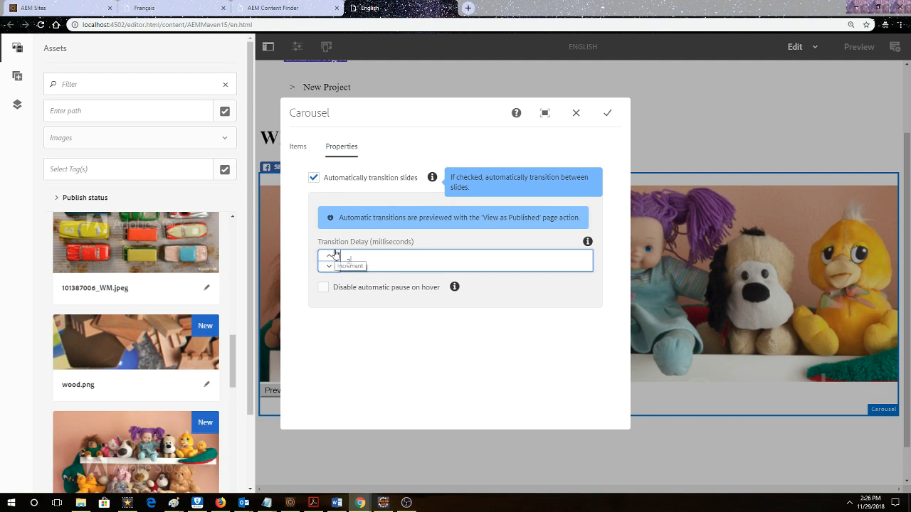
type("2000")
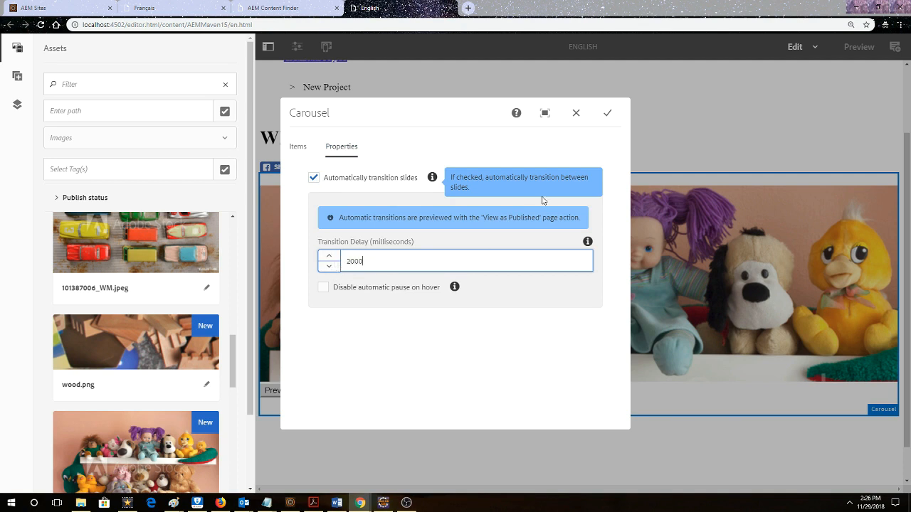
left_click(607, 113)
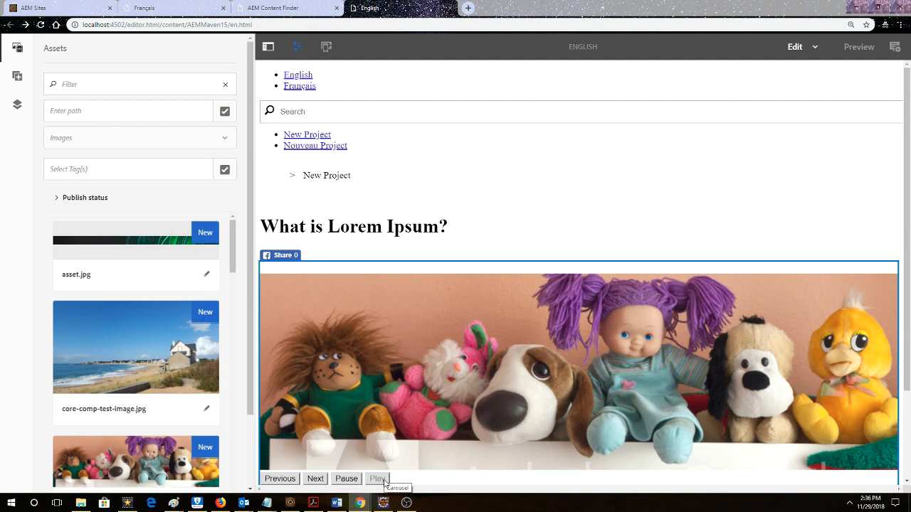
mouse_move(296, 47)
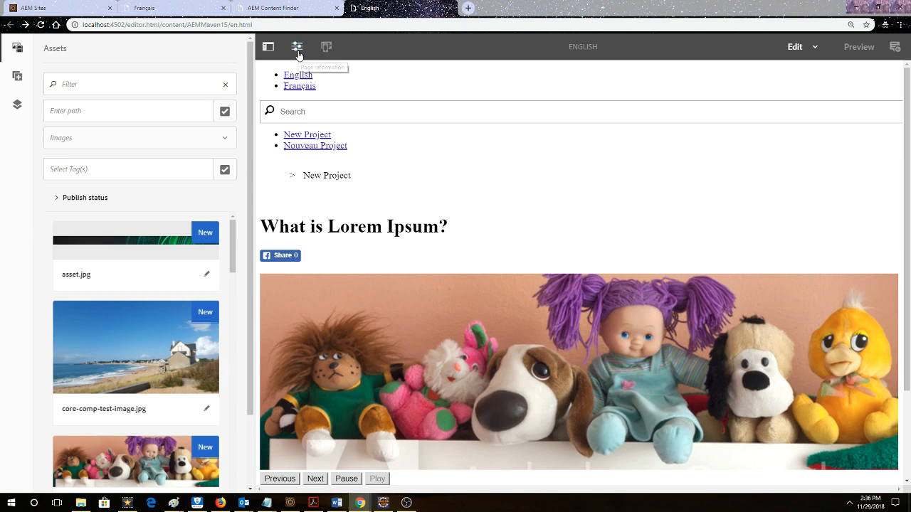
- Choose View as Published from the Page Information menu
left_click(296, 47)
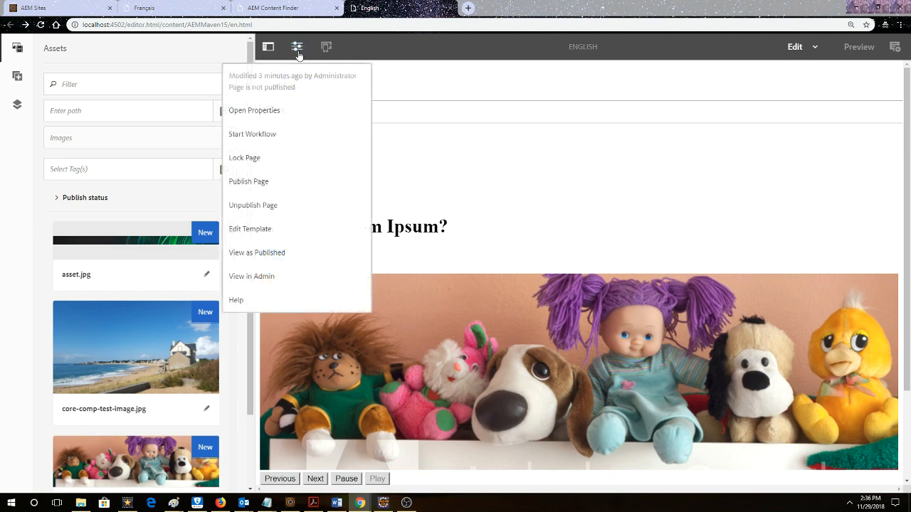
mouse_move(275, 253)
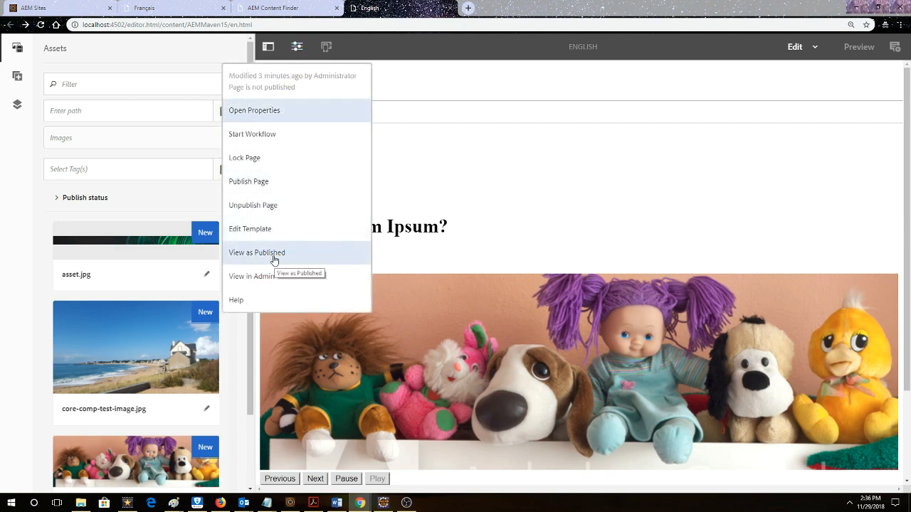
left_click(257, 252)
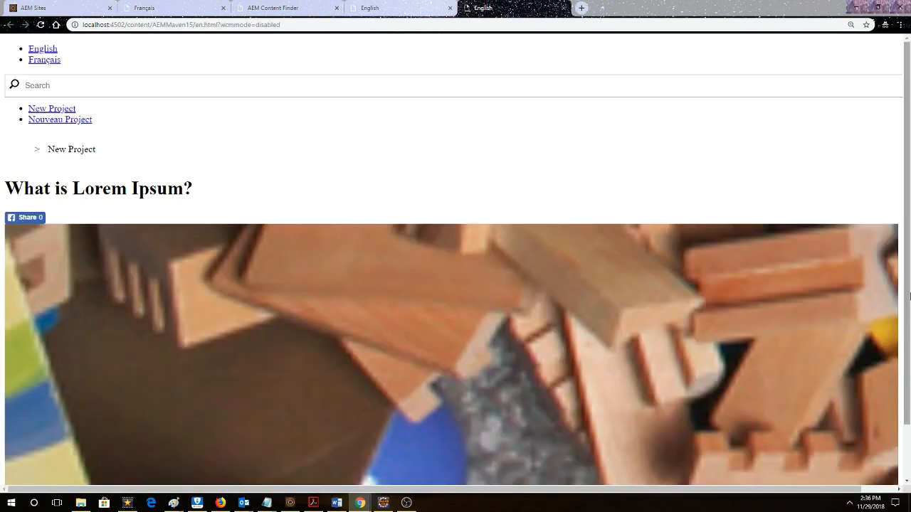
scroll("down", 3)
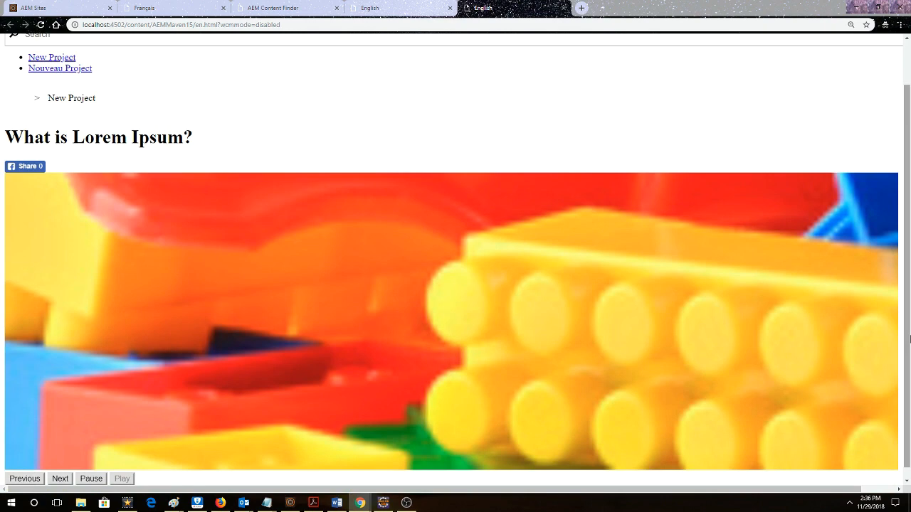
left_click(60, 479)
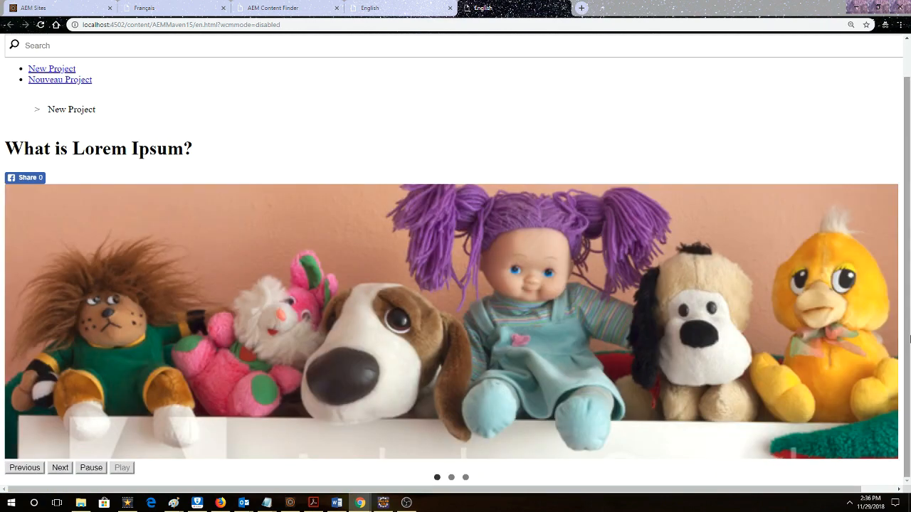